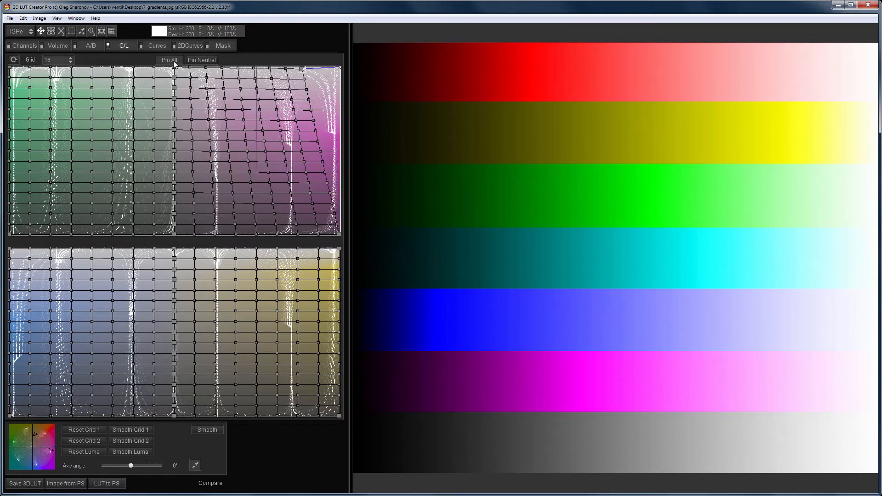
# Warp the upper C/L grid to shift hues, then reset both grids to neutral
pyautogui.moveTo(304, 67); pyautogui.dragTo(338, 236)
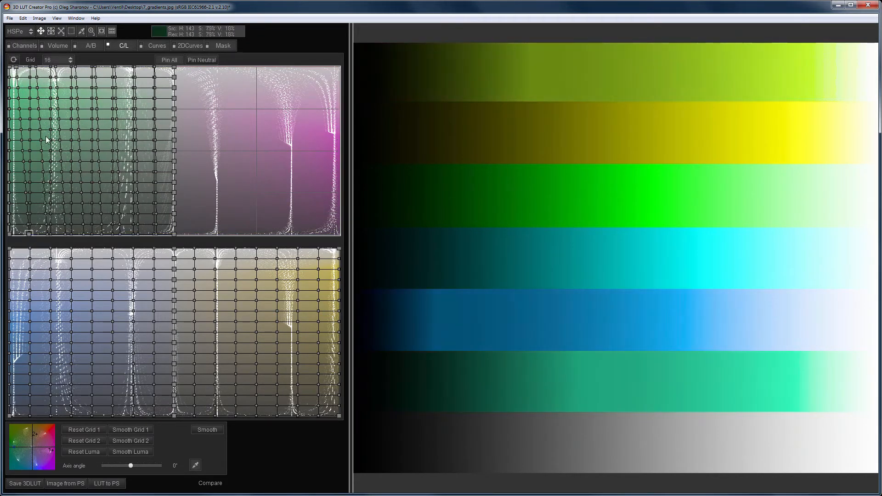
pyautogui.click(14, 60)
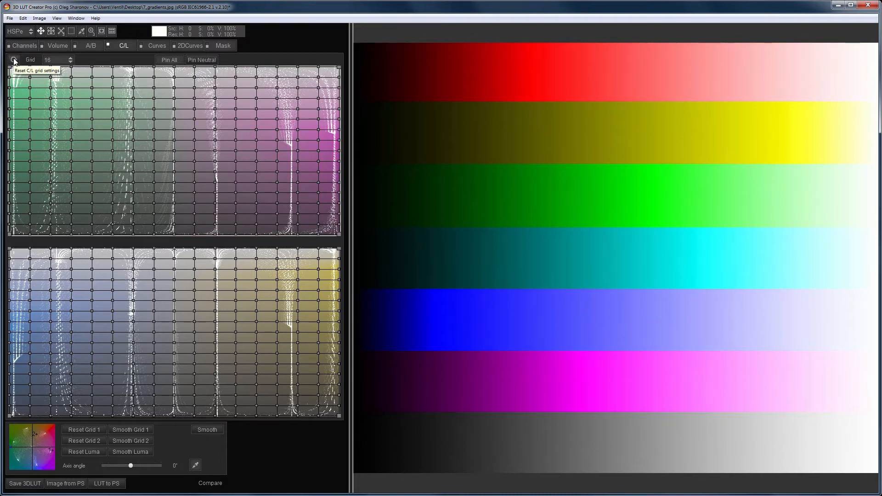
pyautogui.click(13, 60)
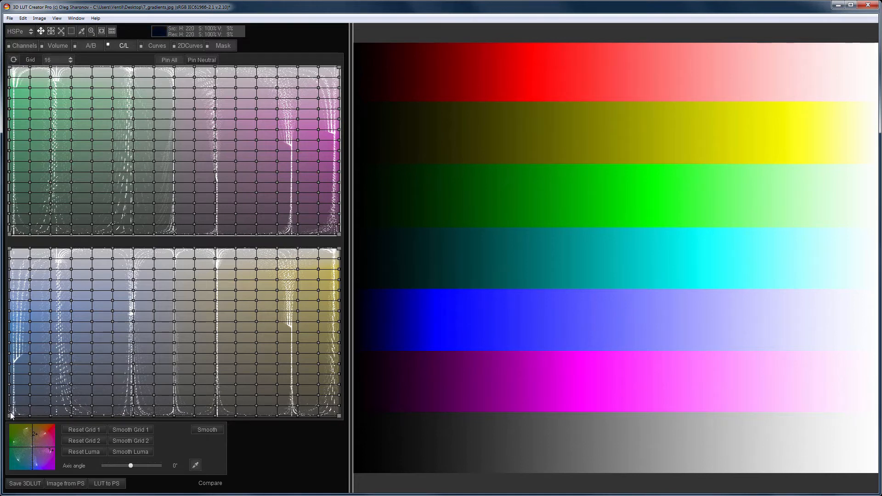
pyautogui.moveTo(138, 227)
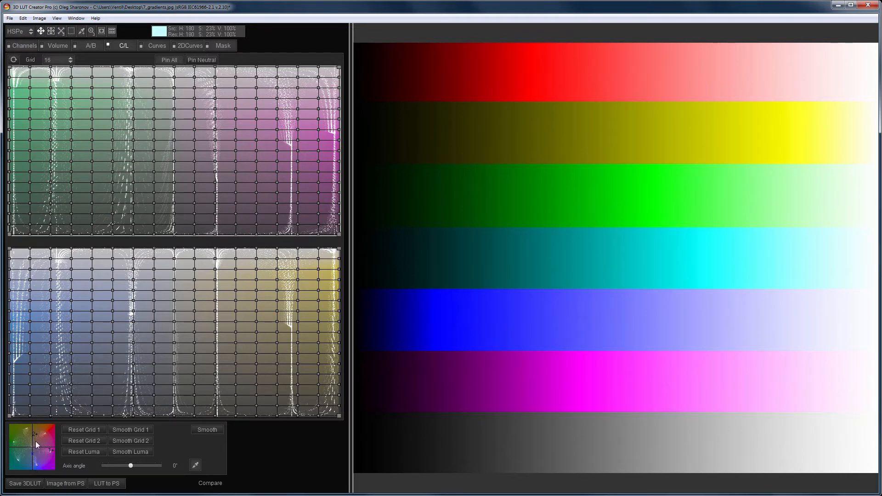
pyautogui.moveTo(195, 465)
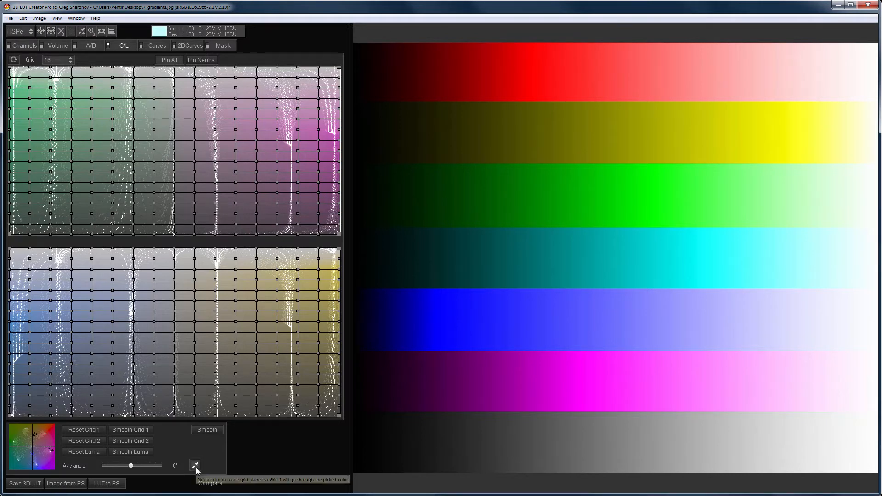
# Rotate the C/L grid planes to a 45° axis angle via the colour picker
pyautogui.click(531, 67)
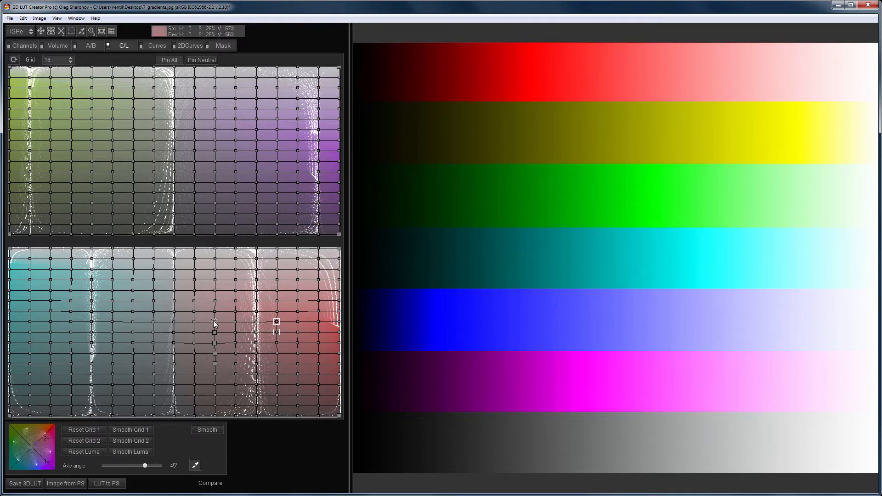
pyautogui.moveTo(276, 324); pyautogui.dragTo(214, 321)
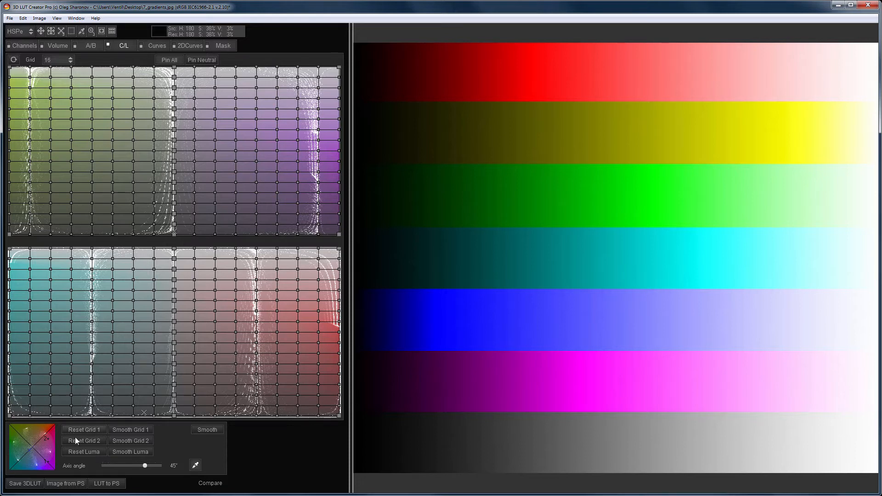
pyautogui.moveTo(84, 440)
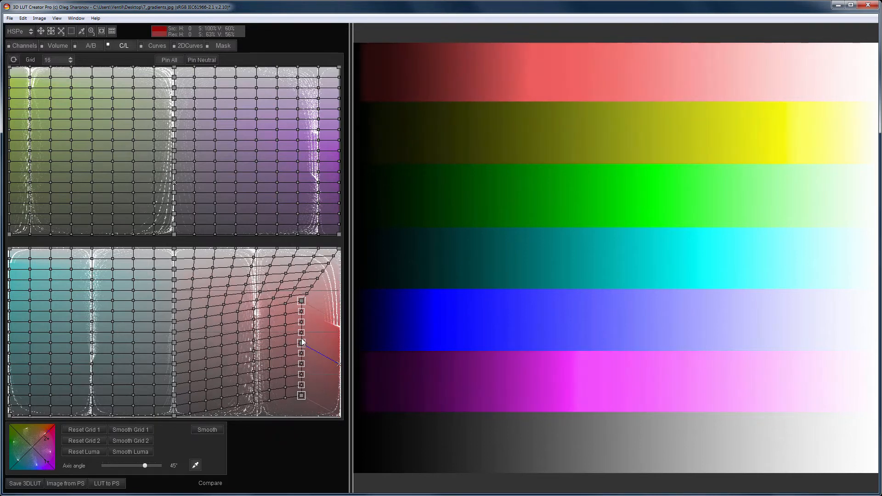
# Pull the lower grid's red region inward so reds fade to pale pink
pyautogui.moveTo(303, 342); pyautogui.dragTo(304, 326)
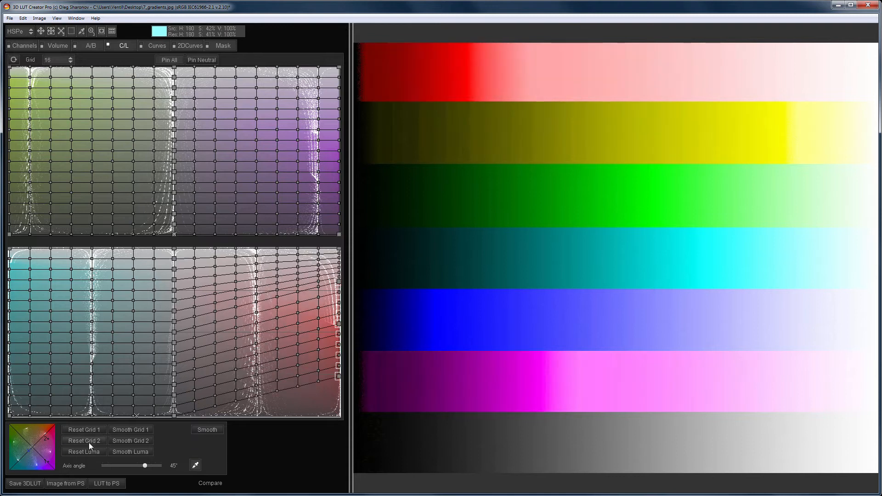
pyautogui.moveTo(83, 440)
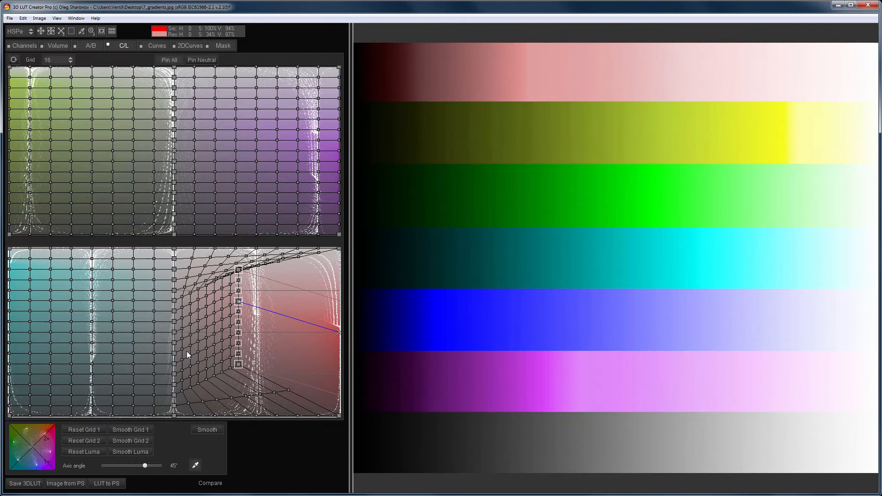
pyautogui.click(84, 451)
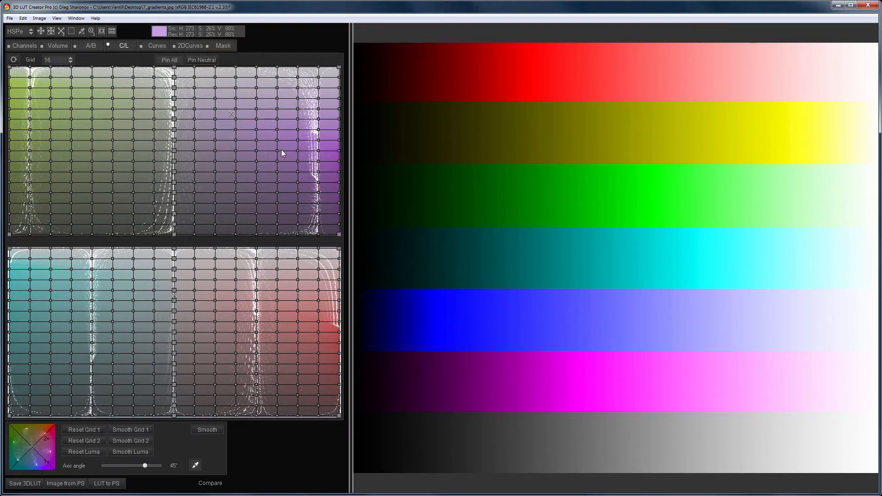
pyautogui.moveTo(231, 116); pyautogui.dragTo(316, 194)
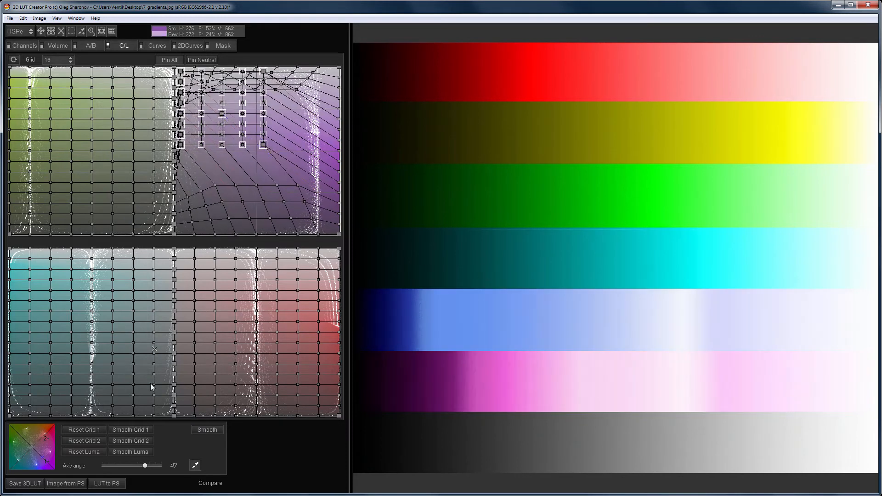
pyautogui.click(130, 429)
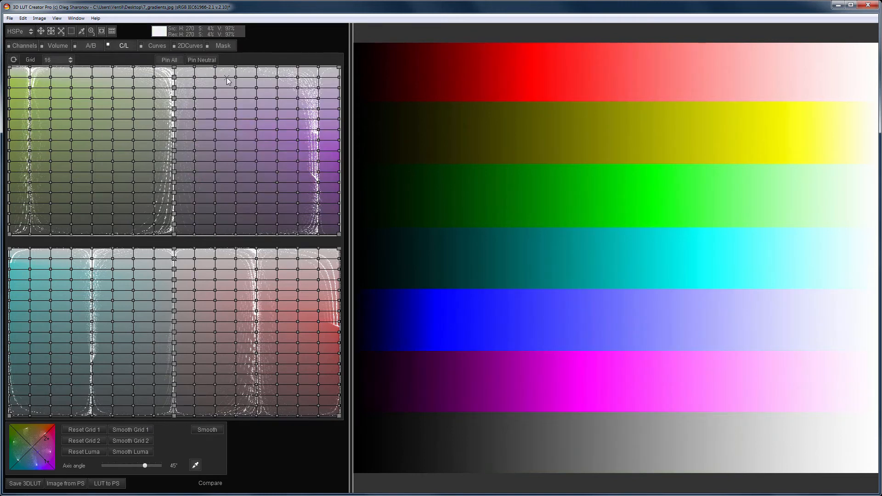
pyautogui.moveTo(228, 81); pyautogui.dragTo(297, 163)
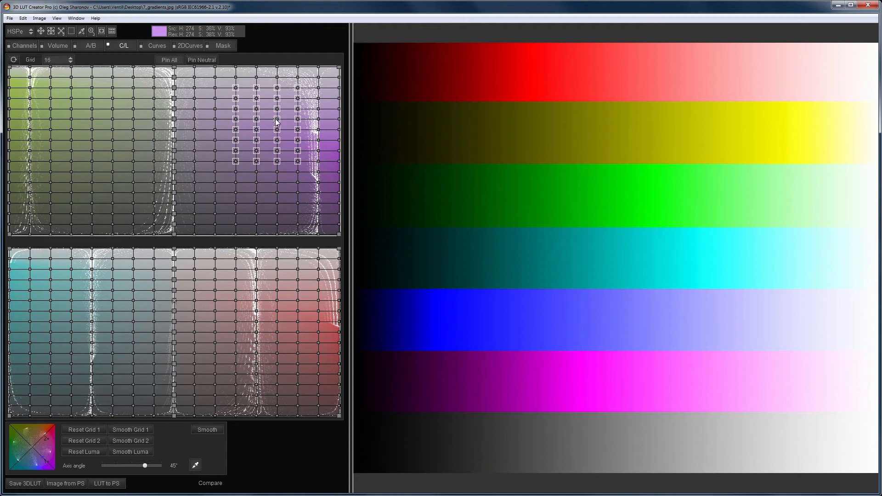
pyautogui.click(130, 440)
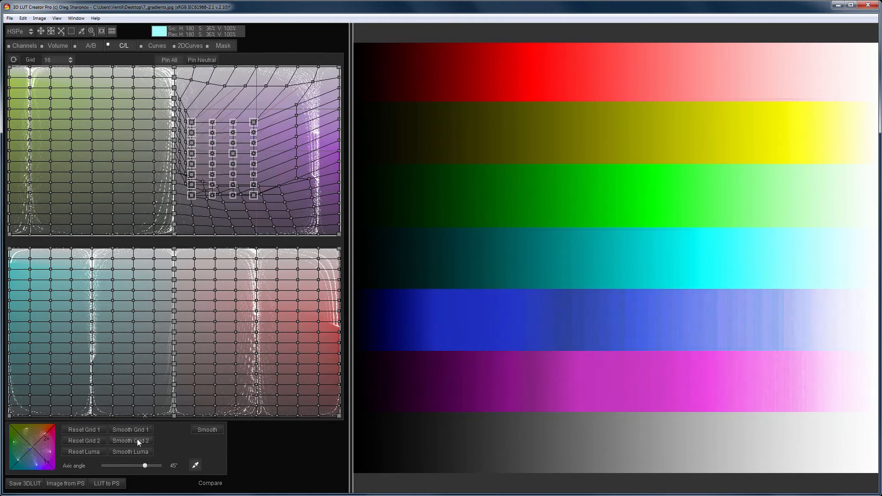
pyautogui.click(129, 430)
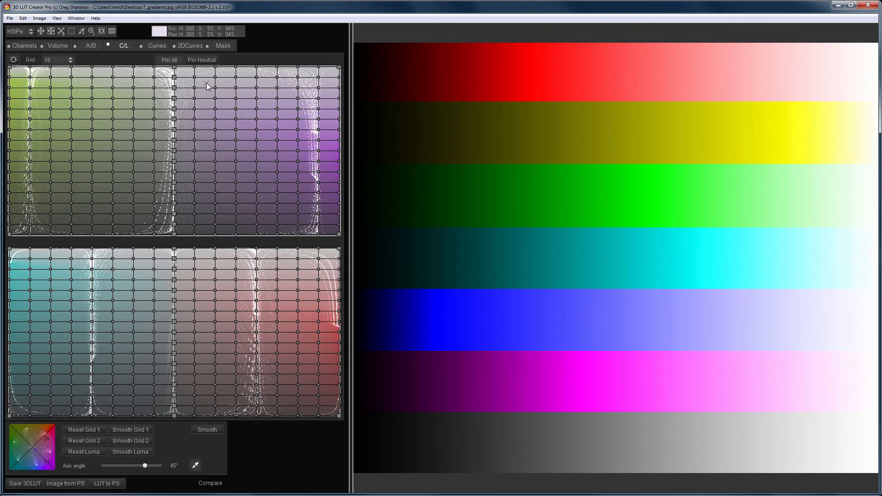
pyautogui.moveTo(209, 85); pyautogui.dragTo(264, 142)
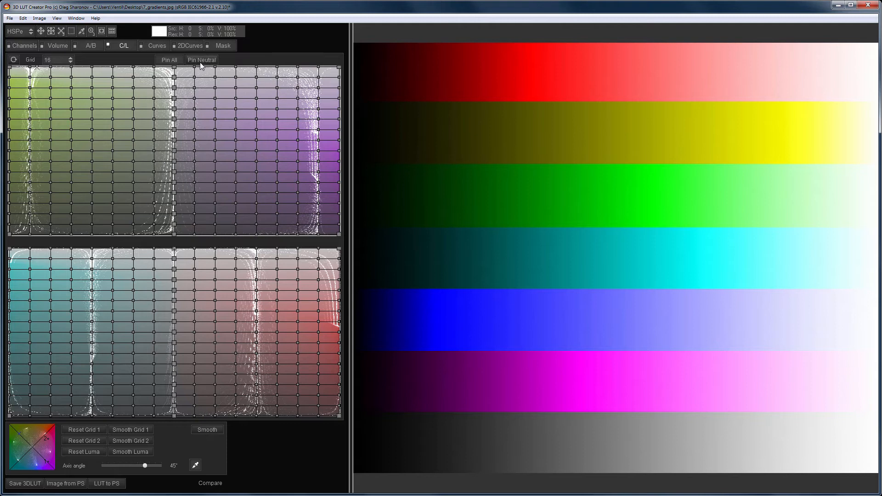
pyautogui.moveTo(45, 93); pyautogui.dragTo(115, 174)
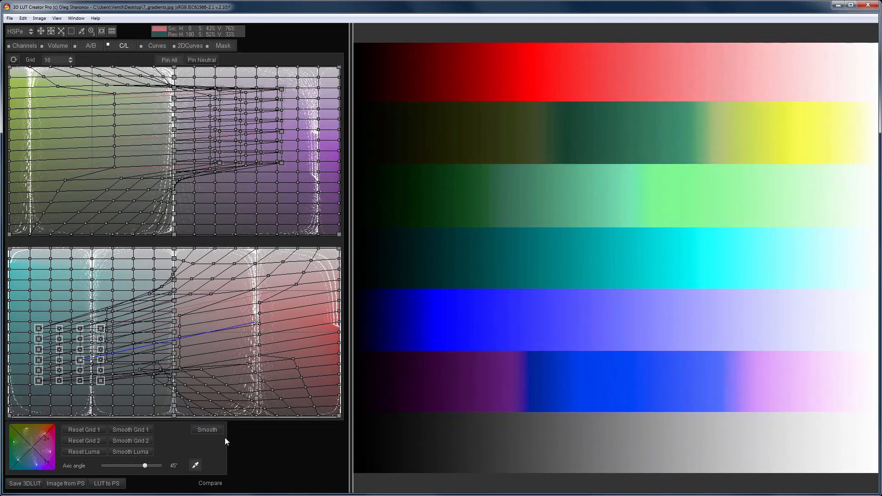
pyautogui.click(207, 430)
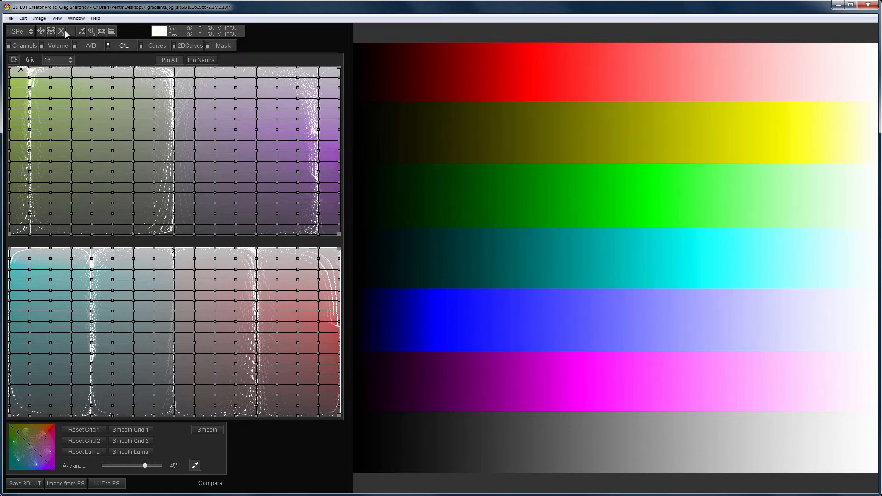
pyautogui.moveTo(42, 31)
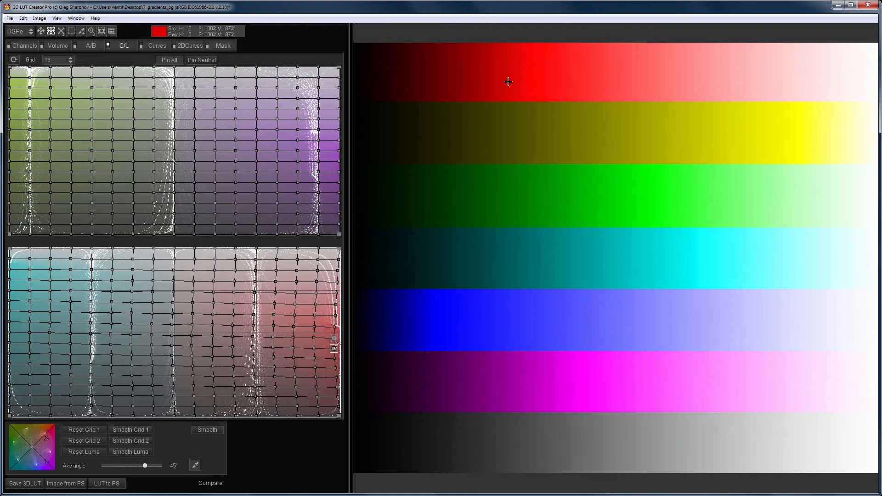
pyautogui.moveTo(333, 347); pyautogui.dragTo(315, 338)
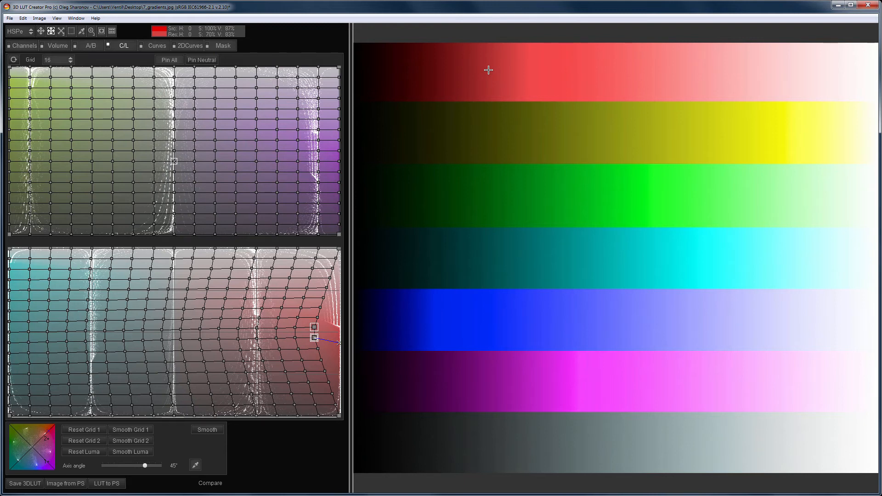
pyautogui.moveTo(485, 71)
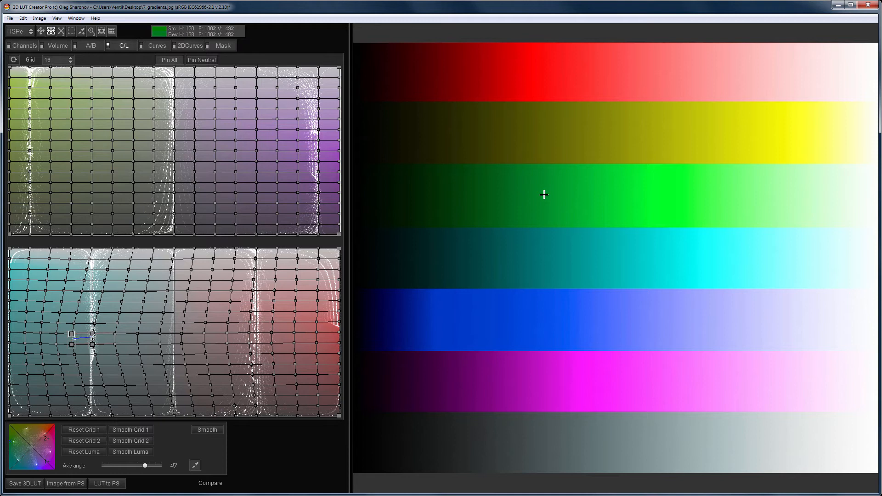
pyautogui.moveTo(72, 338); pyautogui.dragTo(172, 333)
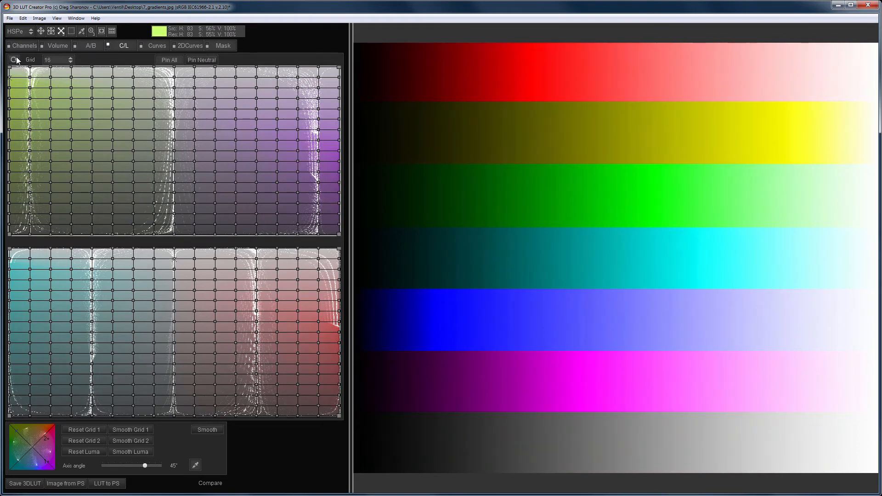
pyautogui.moveTo(72, 32)
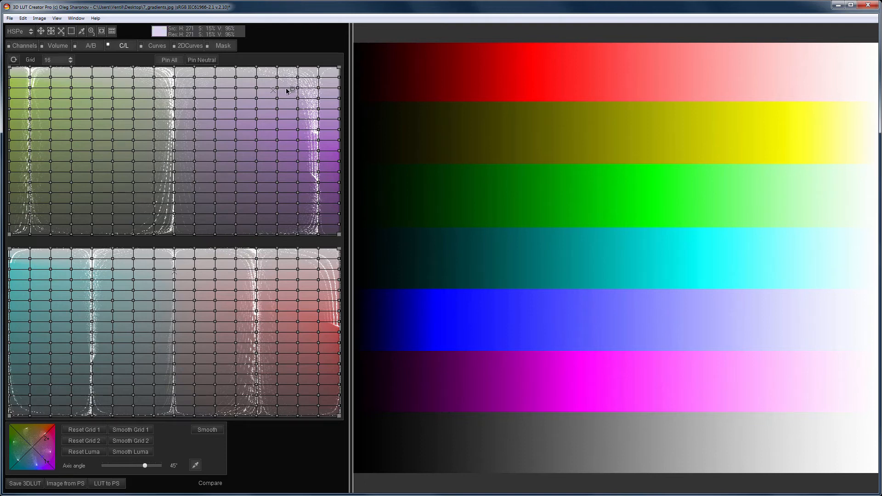
pyautogui.moveTo(402, 62); pyautogui.dragTo(743, 91)
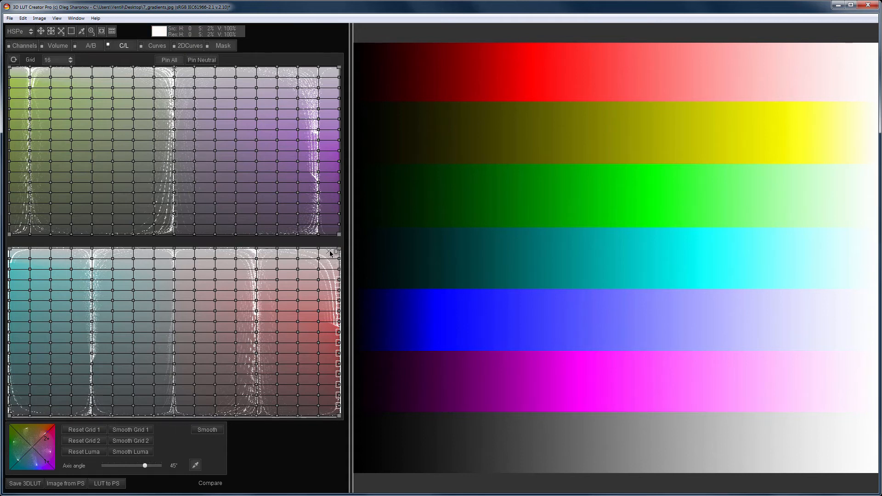
pyautogui.moveTo(330, 254); pyautogui.dragTo(339, 411)
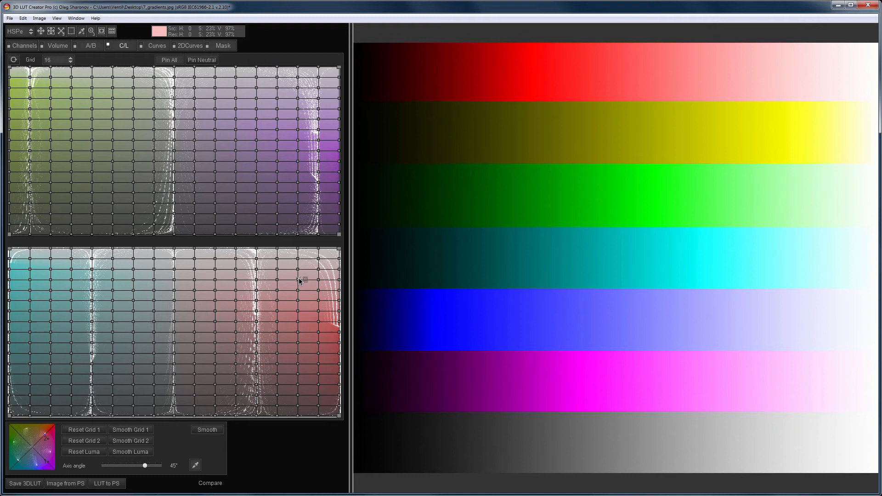
# Set the C/L grid to 12 divisions and warp its red region toward light pink
pyautogui.click(57, 60)
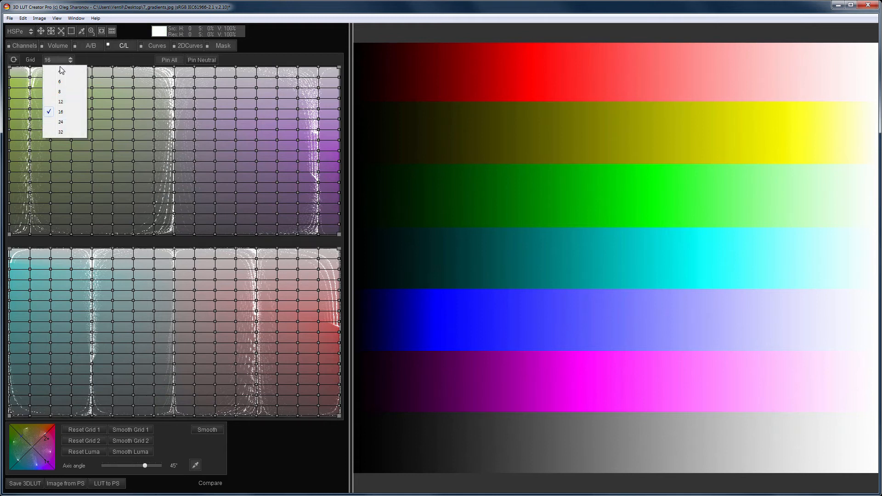
pyautogui.click(61, 102)
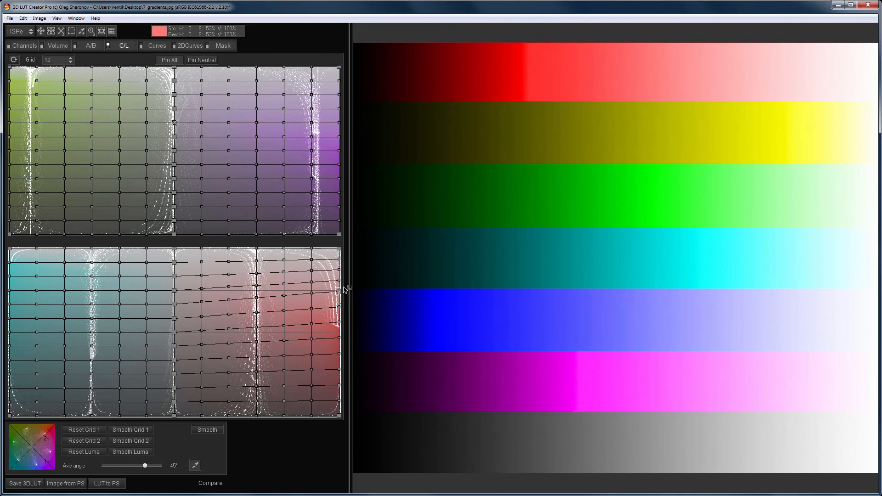
pyautogui.moveTo(335, 289); pyautogui.dragTo(337, 330)
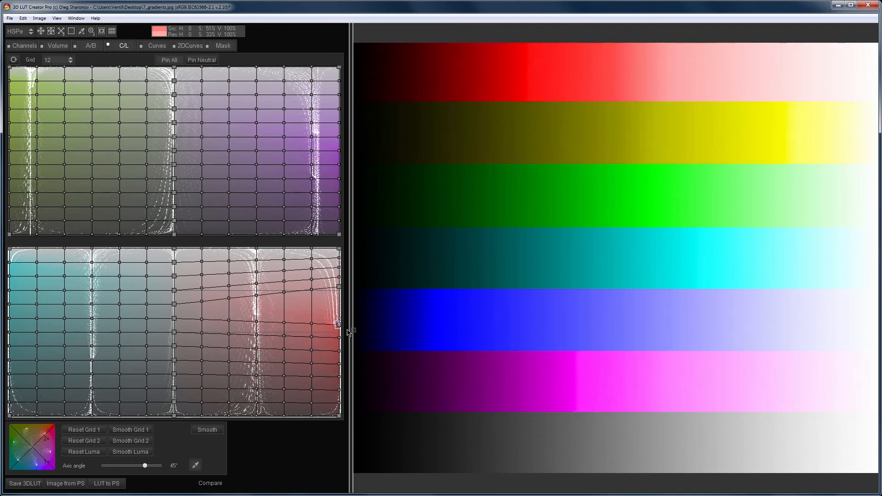
pyautogui.moveTo(336, 327); pyautogui.dragTo(336, 342)
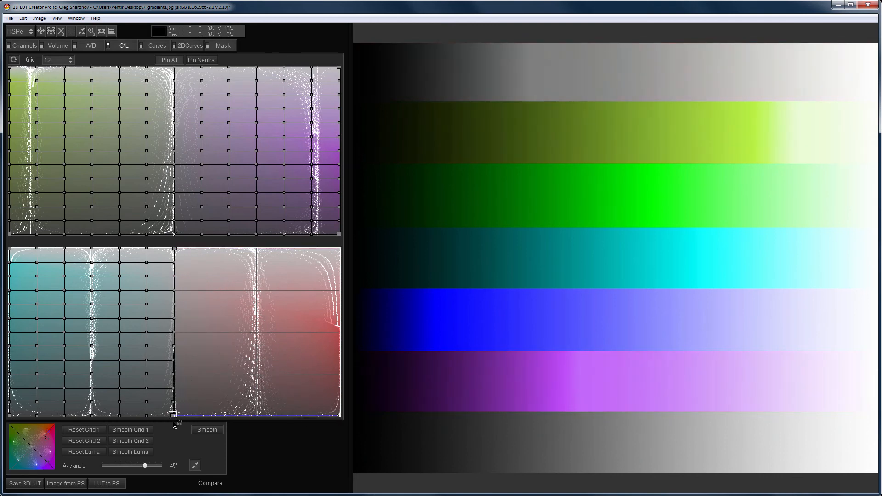
# Collapse the red half of the lower C/L grid, turning the red band grey
pyautogui.moveTo(174, 416); pyautogui.dragTo(288, 387)
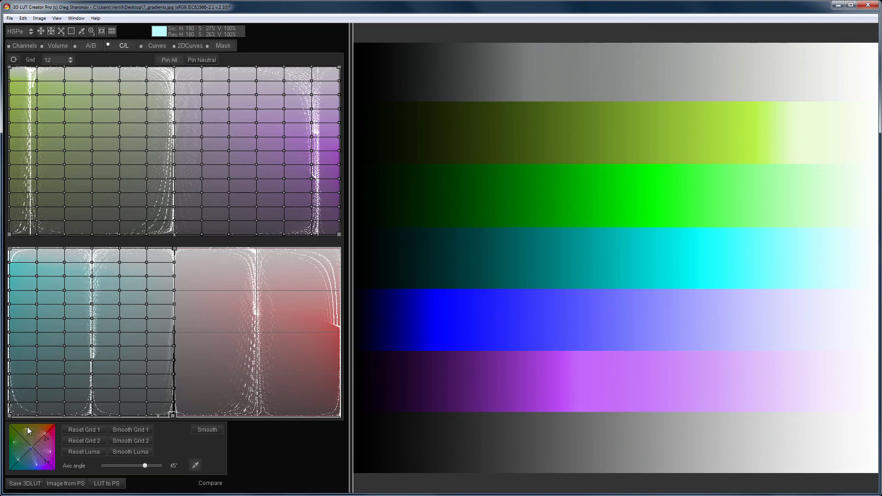
pyautogui.moveTo(40, 447)
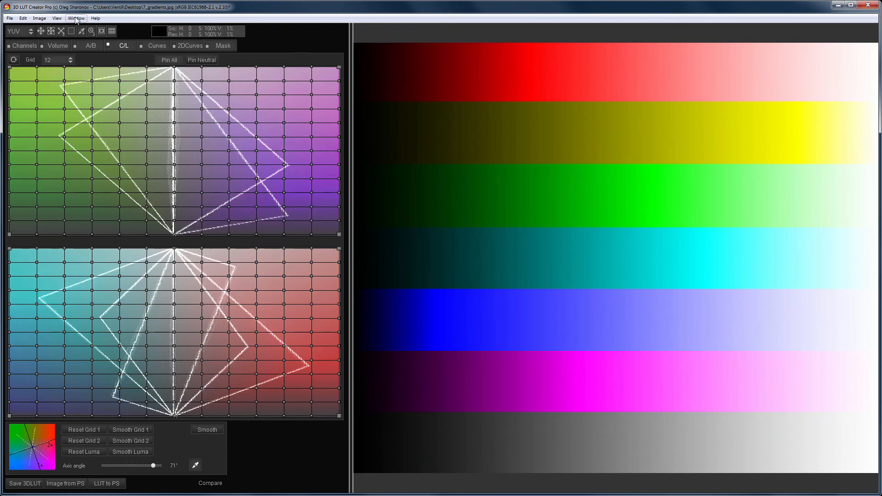
# Bring up the Window menu to reach the vectorscope analyzer
pyautogui.click(76, 18)
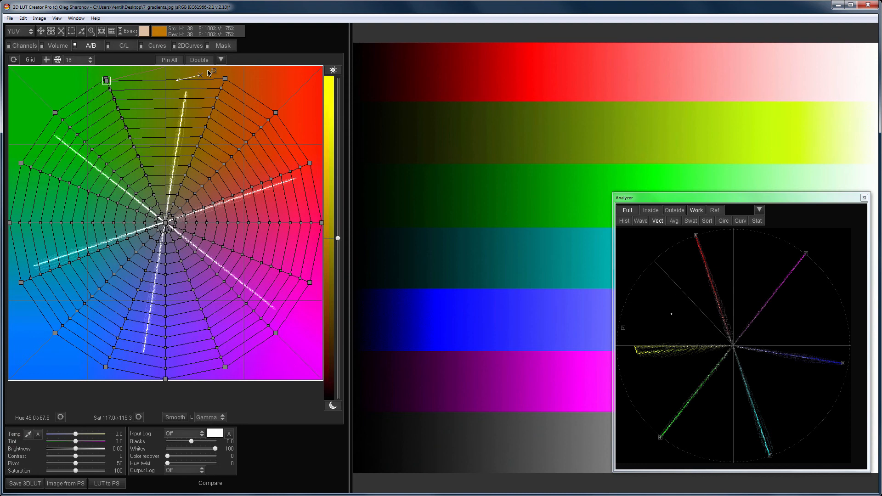
# Fold the A/B grid's warm half onto a single diagonal line, greying reds
pyautogui.moveTo(199, 74); pyautogui.dragTo(109, 90)
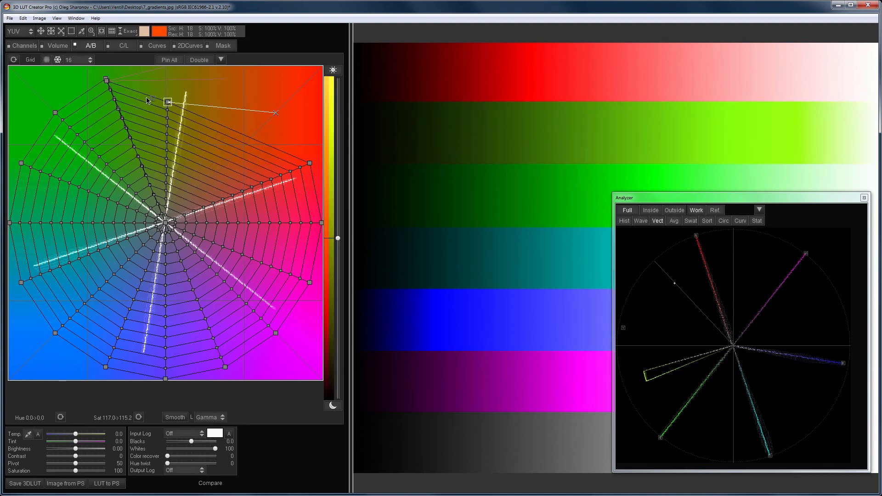
pyautogui.moveTo(168, 103); pyautogui.dragTo(276, 336)
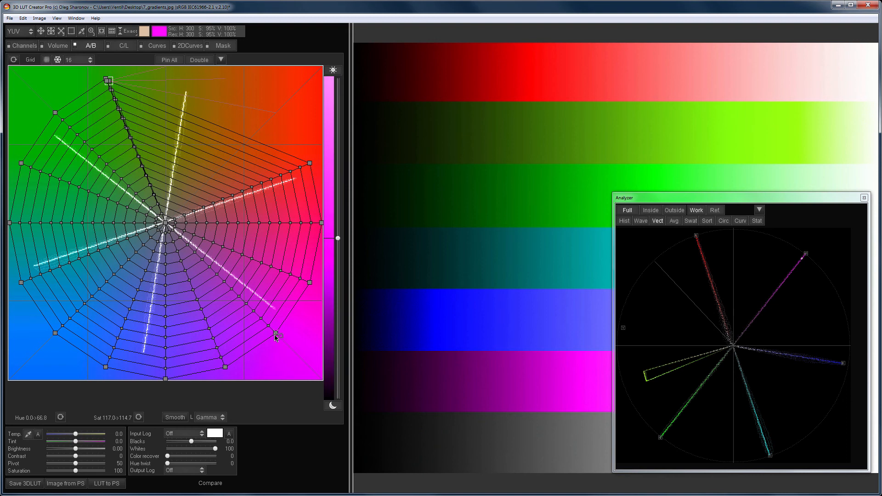
pyautogui.moveTo(276, 337); pyautogui.dragTo(231, 371)
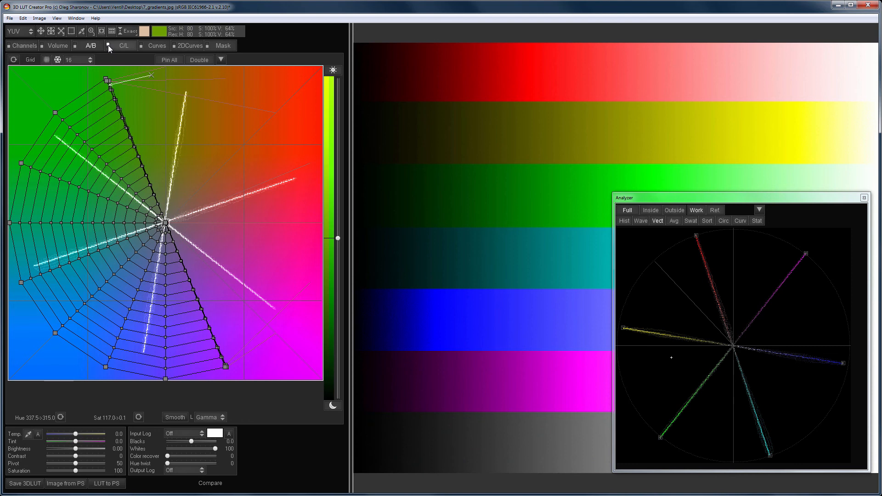
pyautogui.click(120, 46)
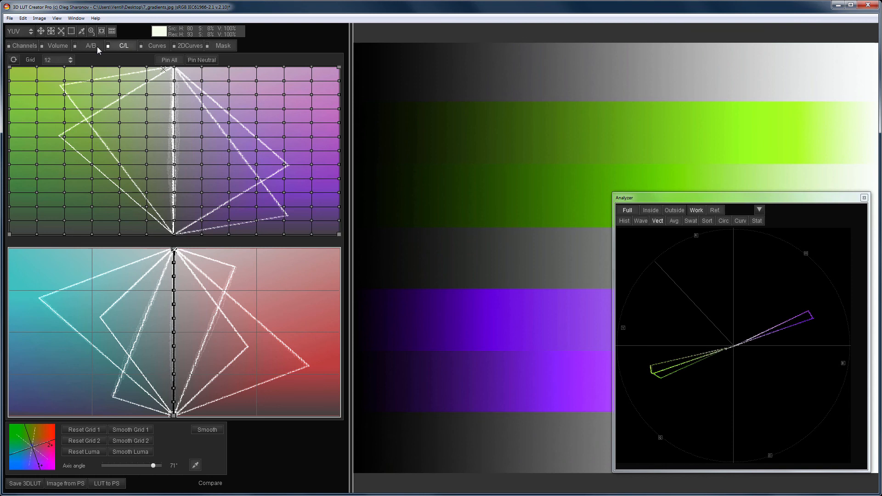
# Return to the A/B polar grid after the C/L collapse
pyautogui.click(90, 46)
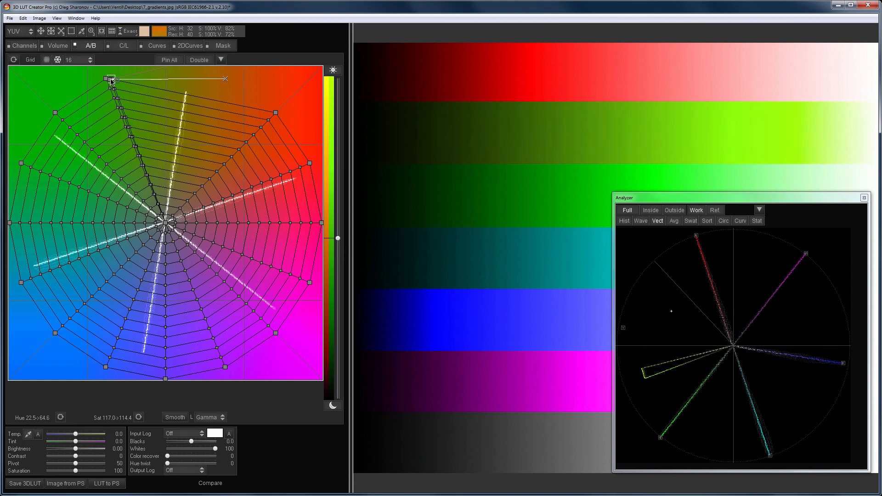
# Collapse the red and blue A/B hue nodes onto one green–violet diagonal
pyautogui.moveTo(107, 79); pyautogui.dragTo(309, 165)
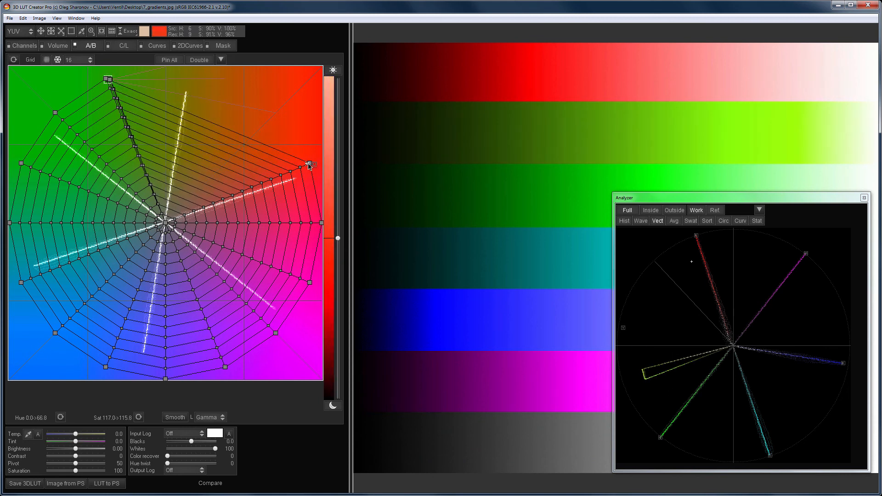
pyautogui.moveTo(310, 164); pyautogui.dragTo(144, 101)
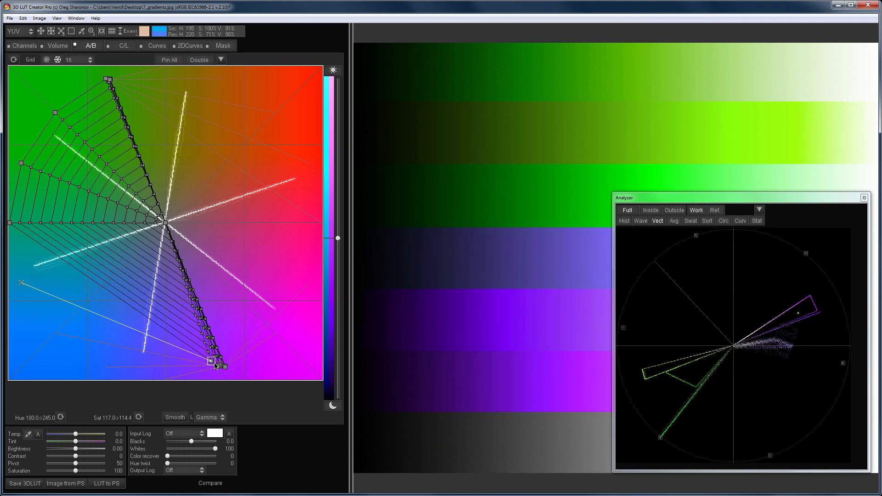
pyautogui.moveTo(217, 365); pyautogui.dragTo(209, 367)
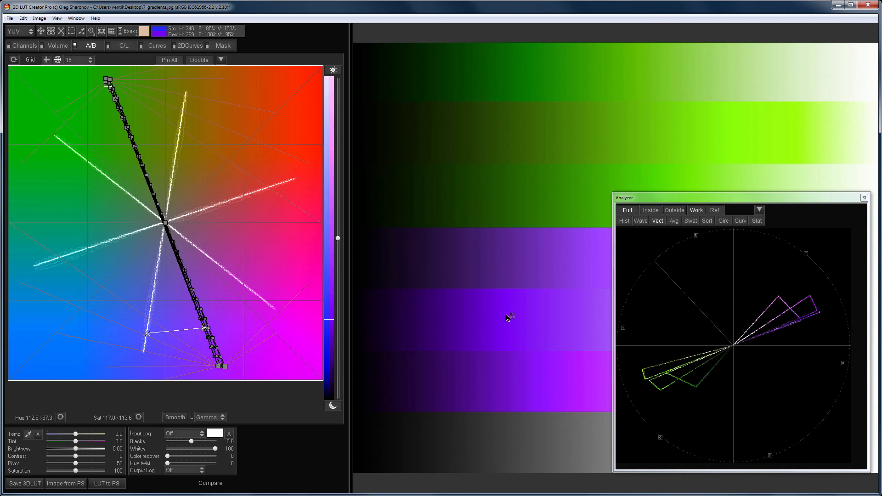
# Cycle through C/L and A/B tabs, then show the Mask panel with original colours restored
pyautogui.click(123, 46)
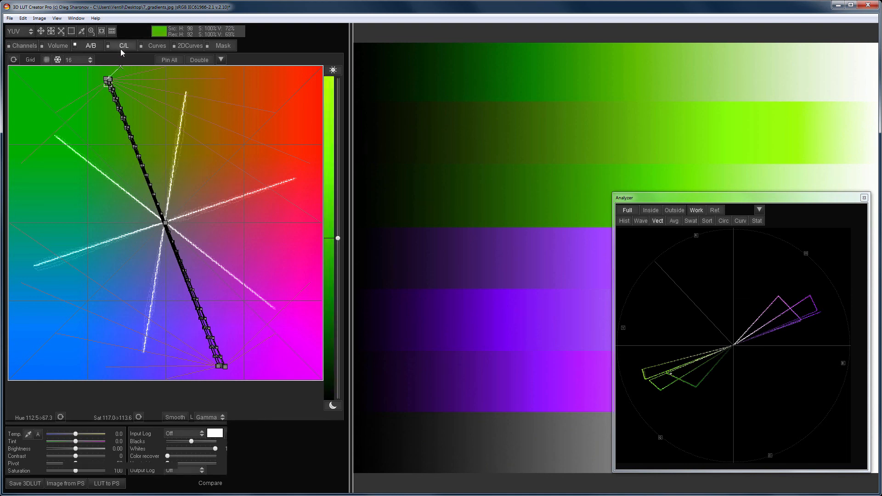
pyautogui.click(125, 46)
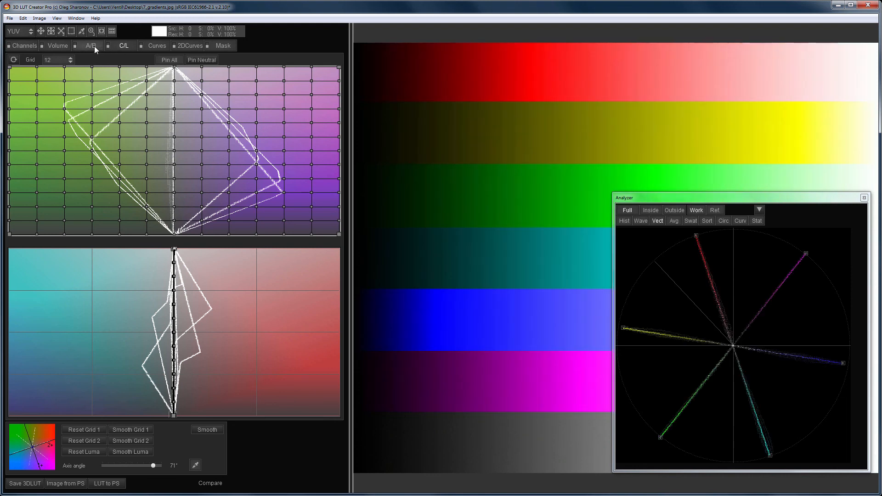
pyautogui.click(192, 46)
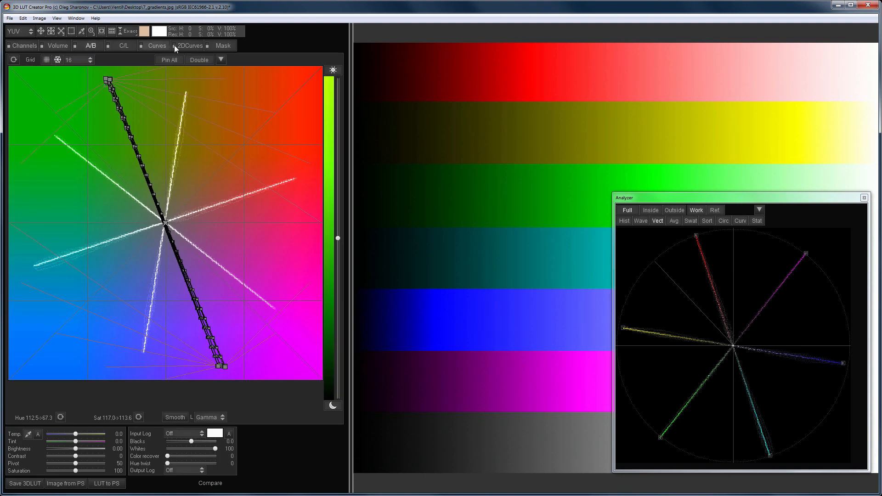
pyautogui.click(222, 46)
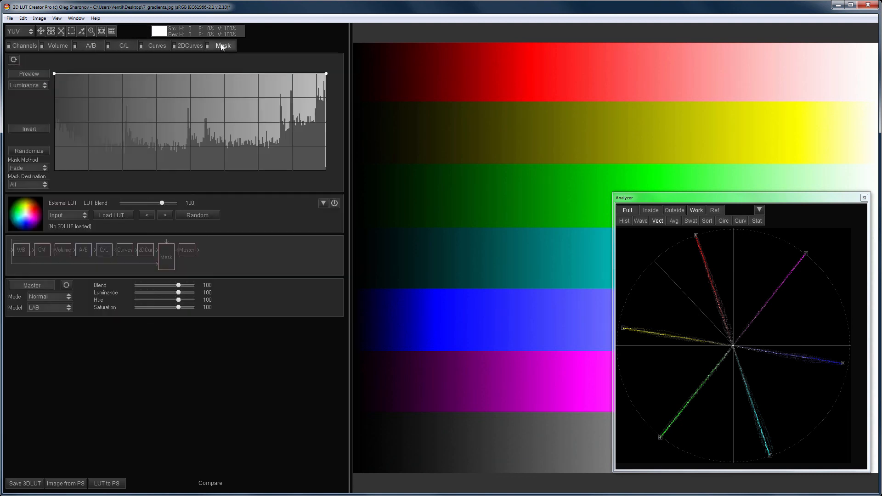